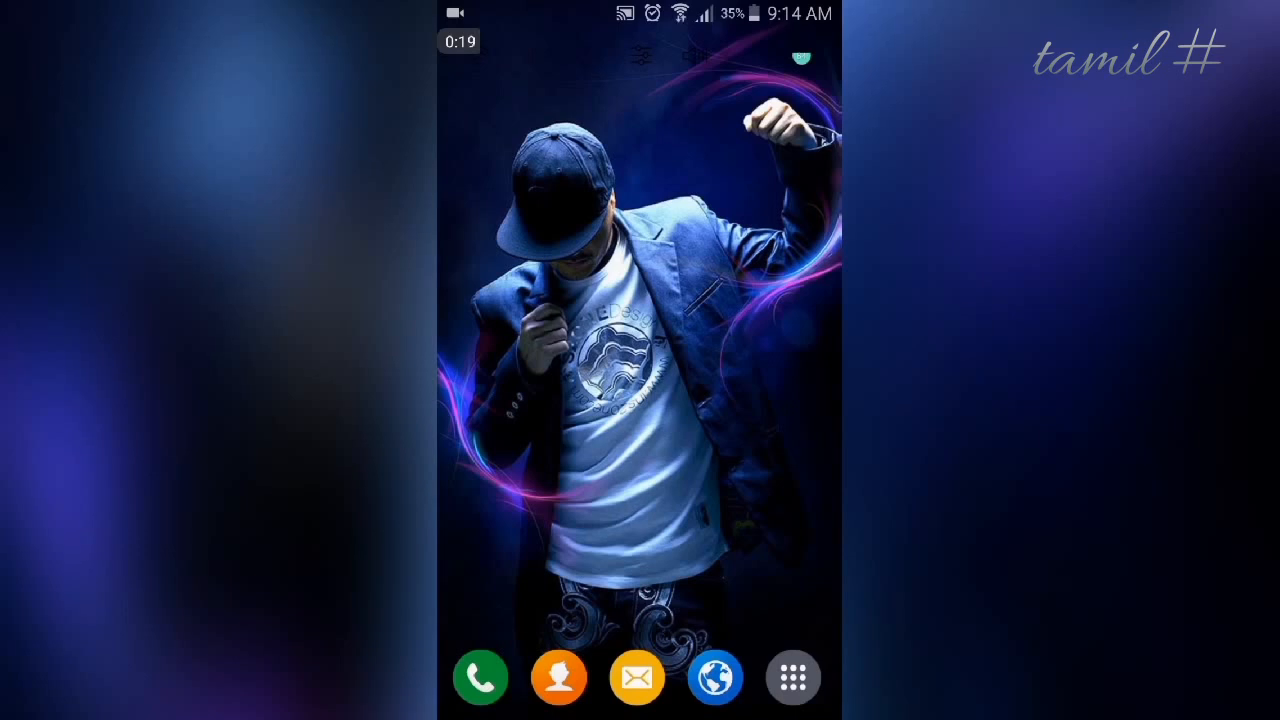
# Step: Launch WhatsApp from the Android home screen to its empty Chats tab
pyautogui.click(792, 677)
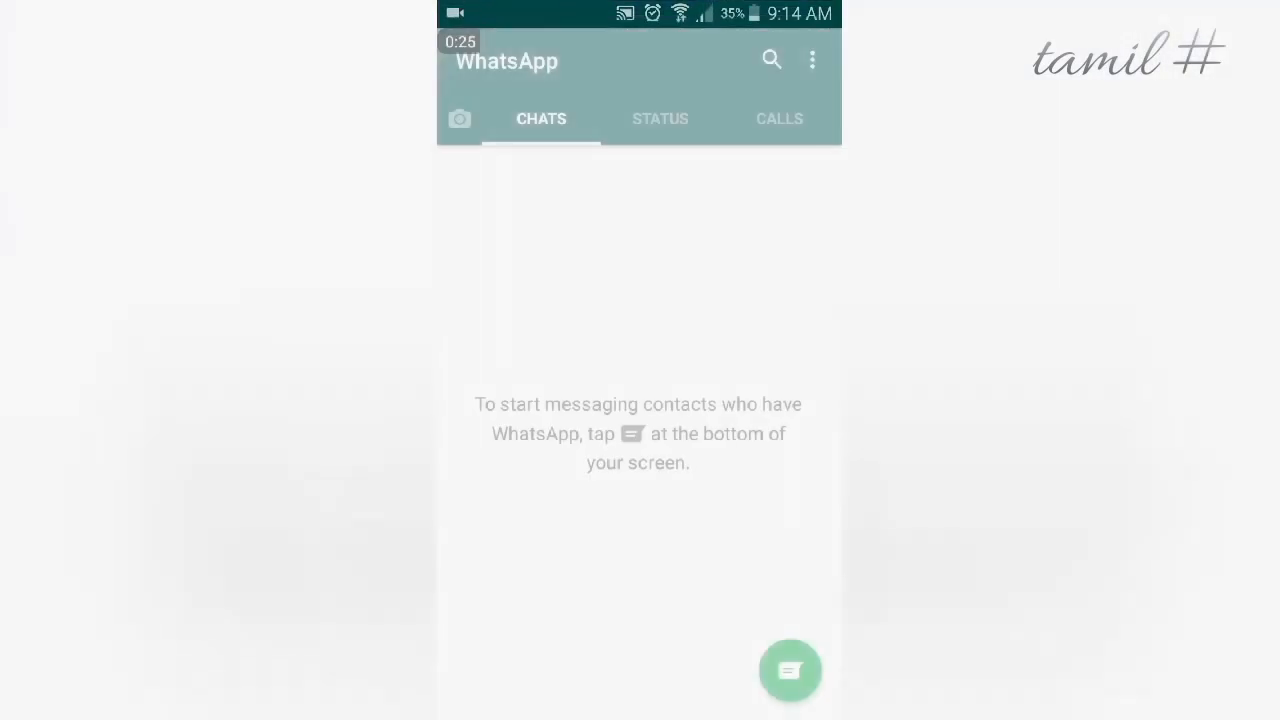
# Step: Open the overflow menu on the Chats screen to reach Settings
pyautogui.click(811, 59)
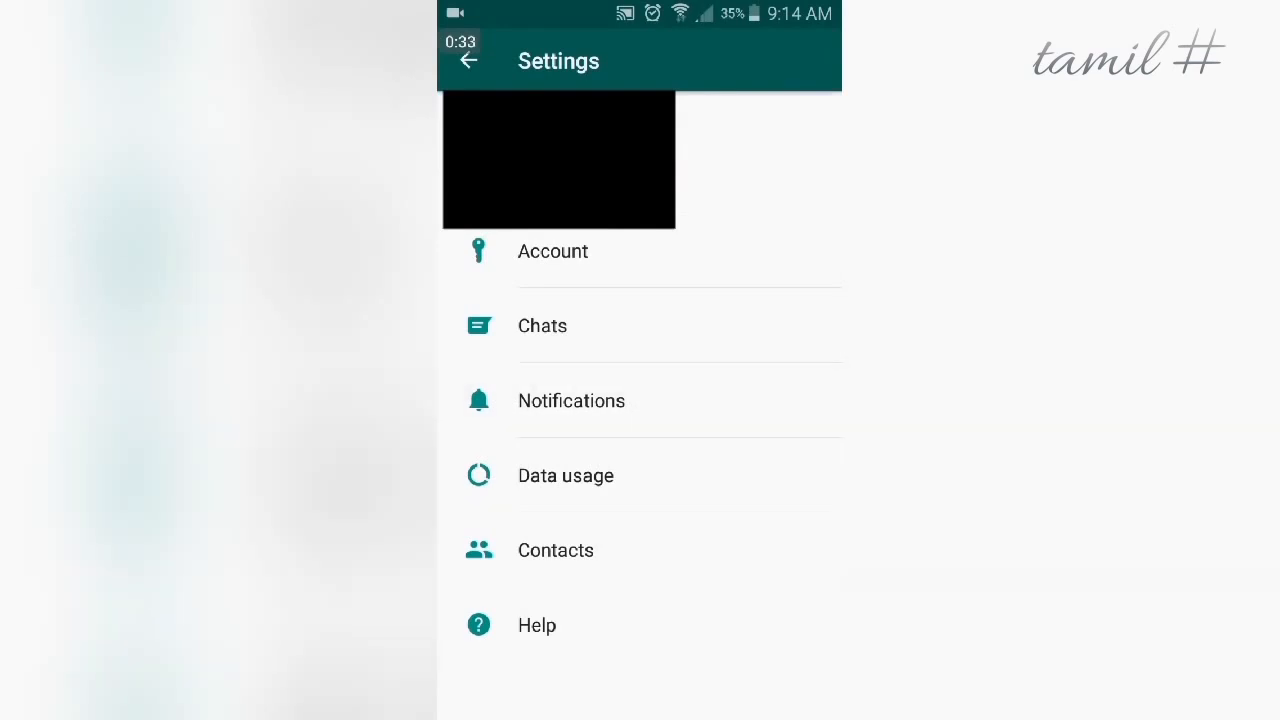
# Step: Open Notifications settings and scroll through message, group and call notification options
pyautogui.click(571, 400)
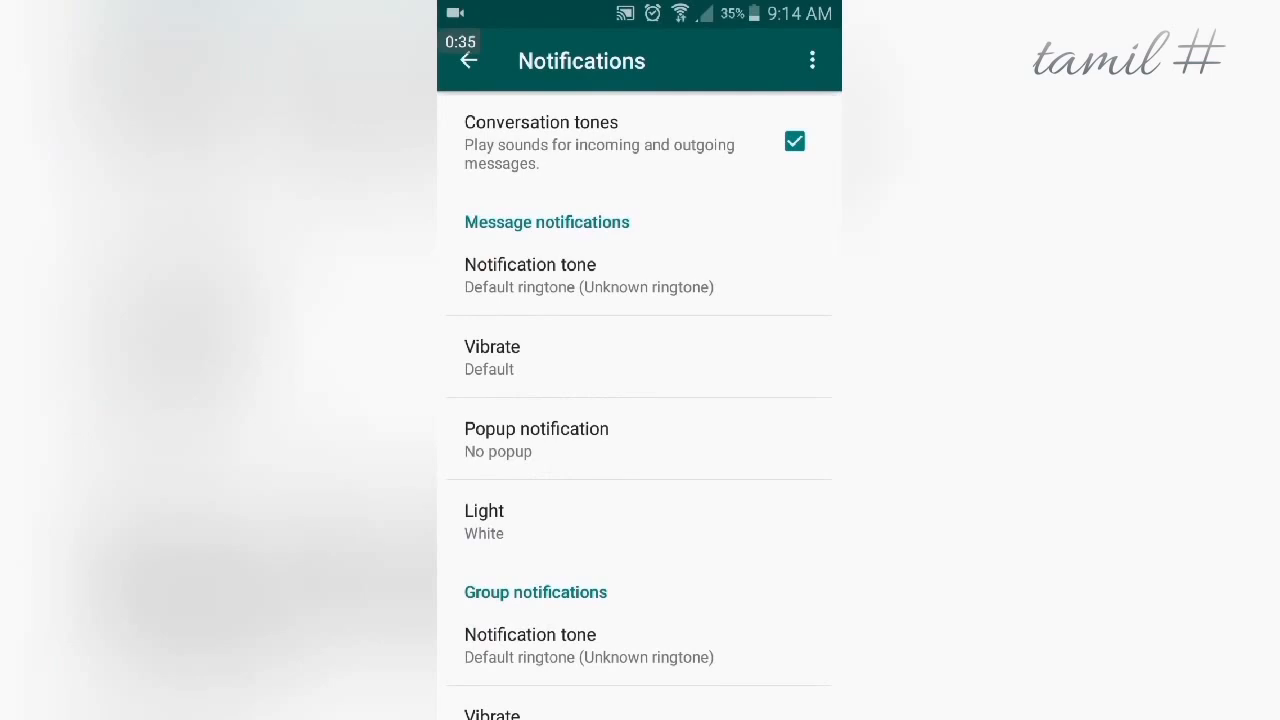
pyautogui.scroll(3)
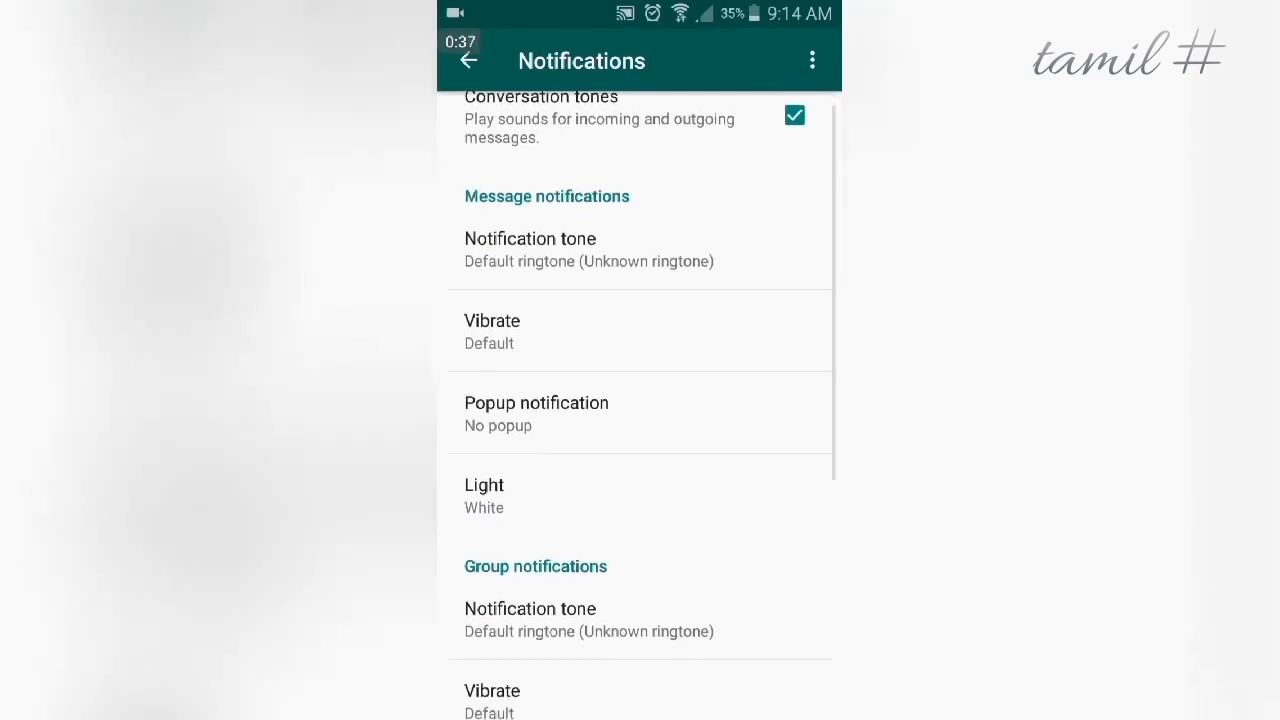
pyautogui.scroll(-3)
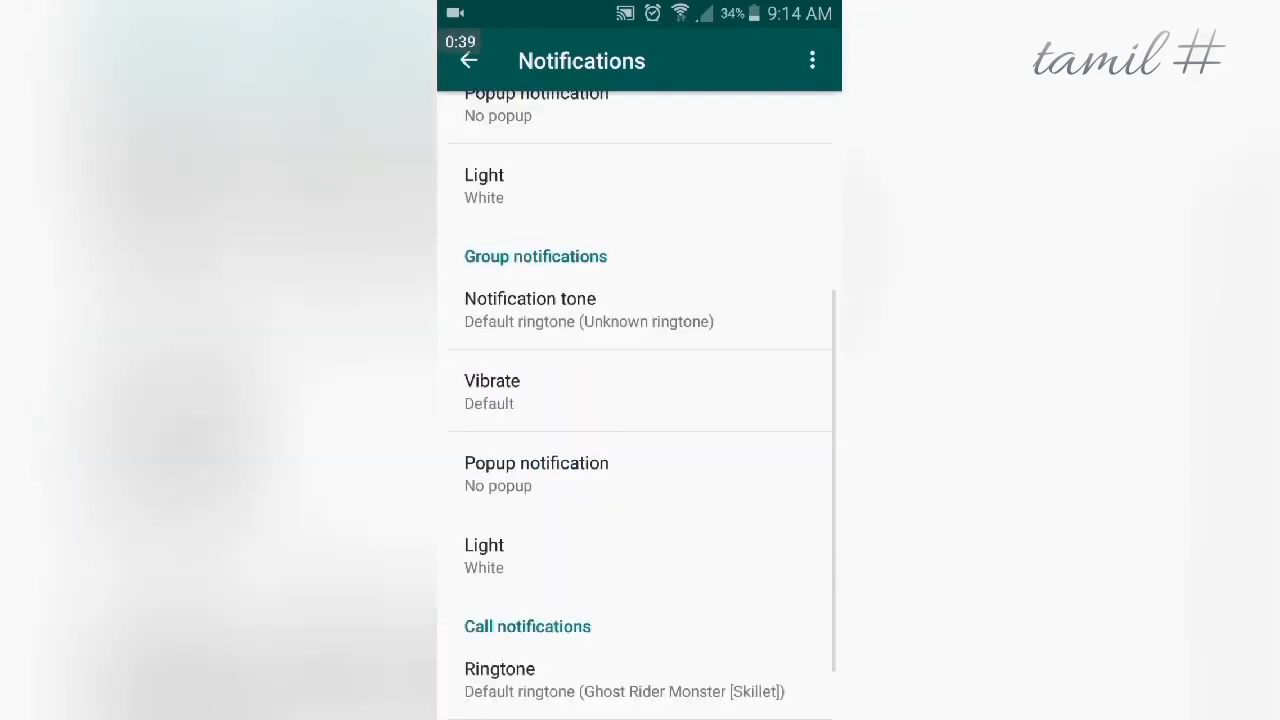
pyautogui.scroll(-3)
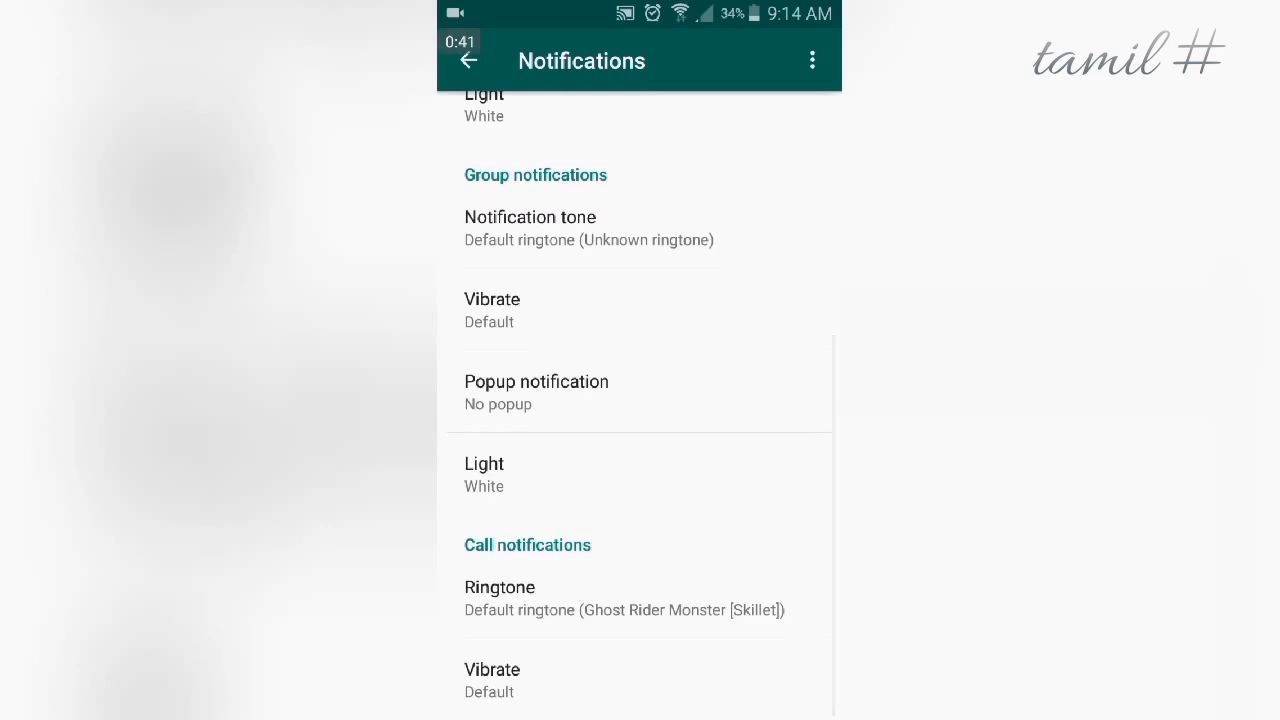
pyautogui.scroll(3)
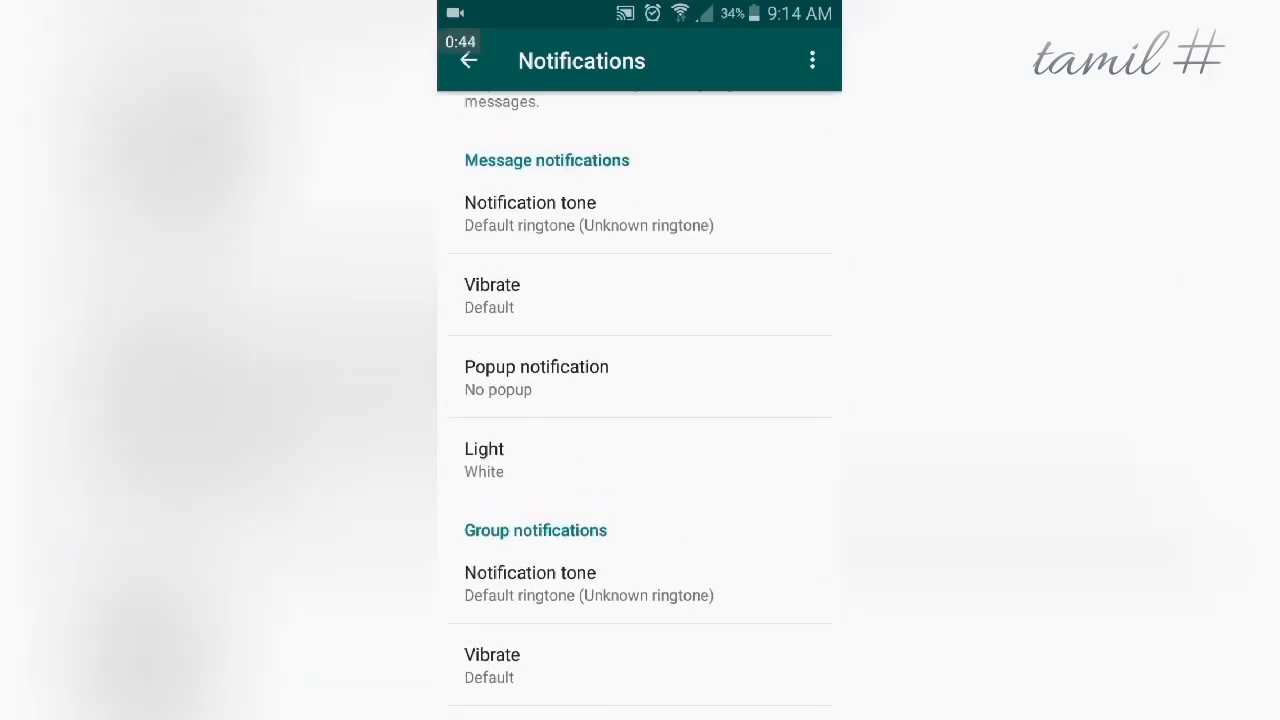
pyautogui.scroll(3)
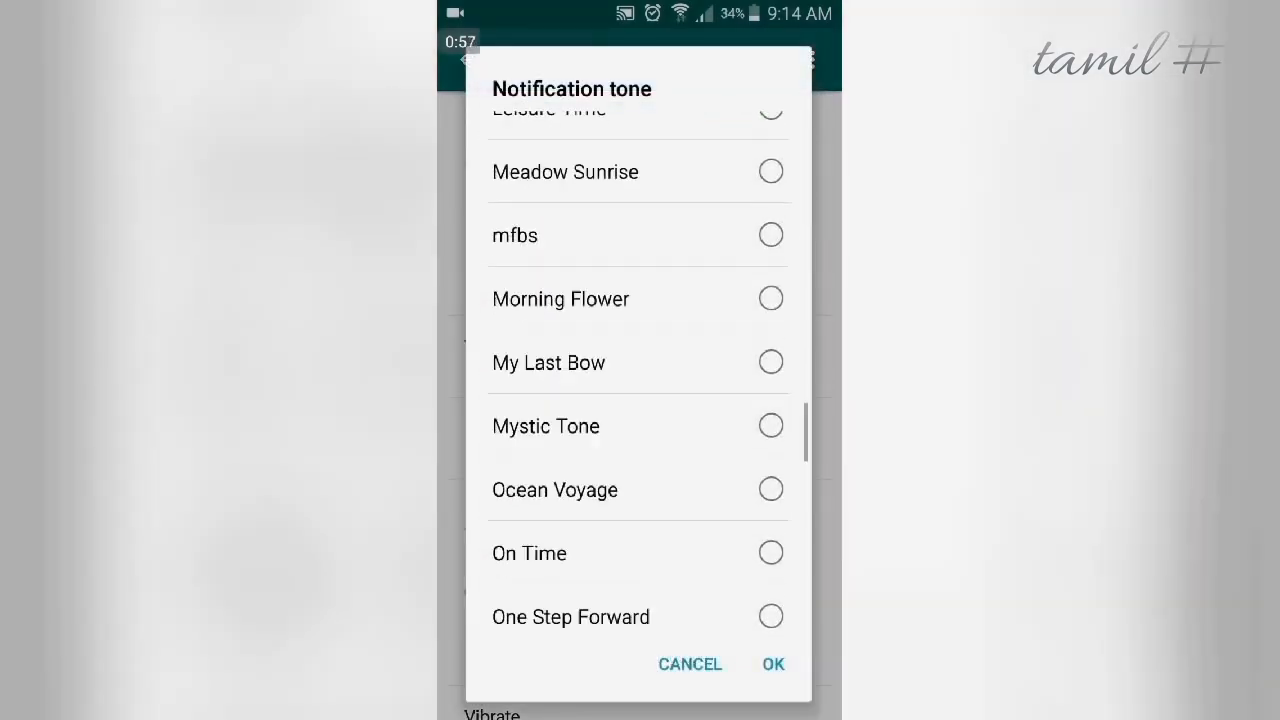
# Step: Browse the notification tone list, then cancel to keep Default ringtone
pyautogui.scroll(3)
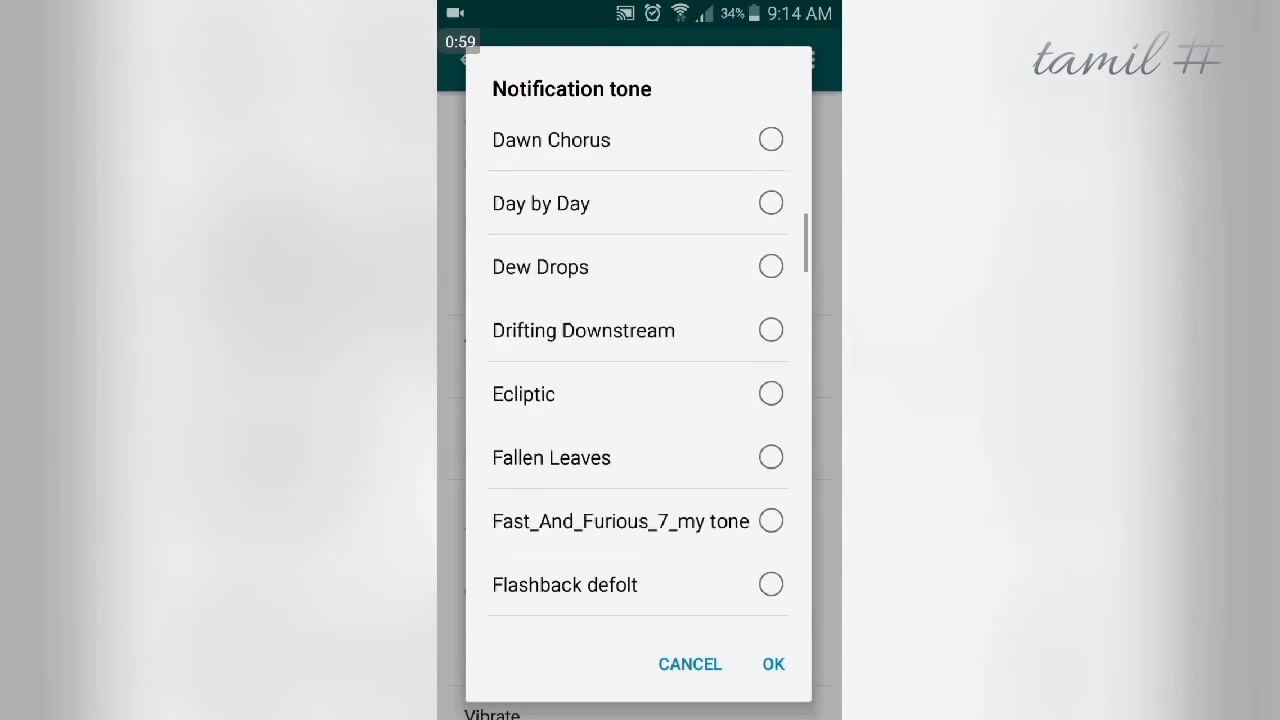
pyautogui.scroll(3)
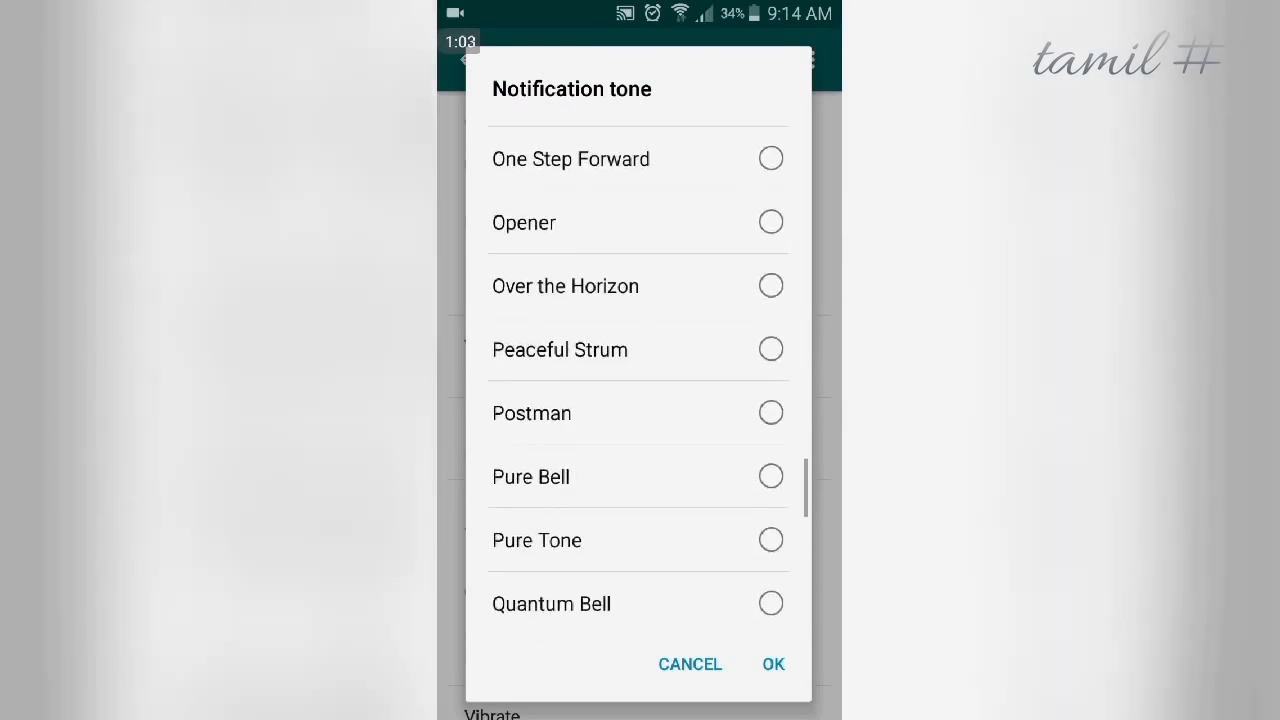
pyautogui.scroll(-3)
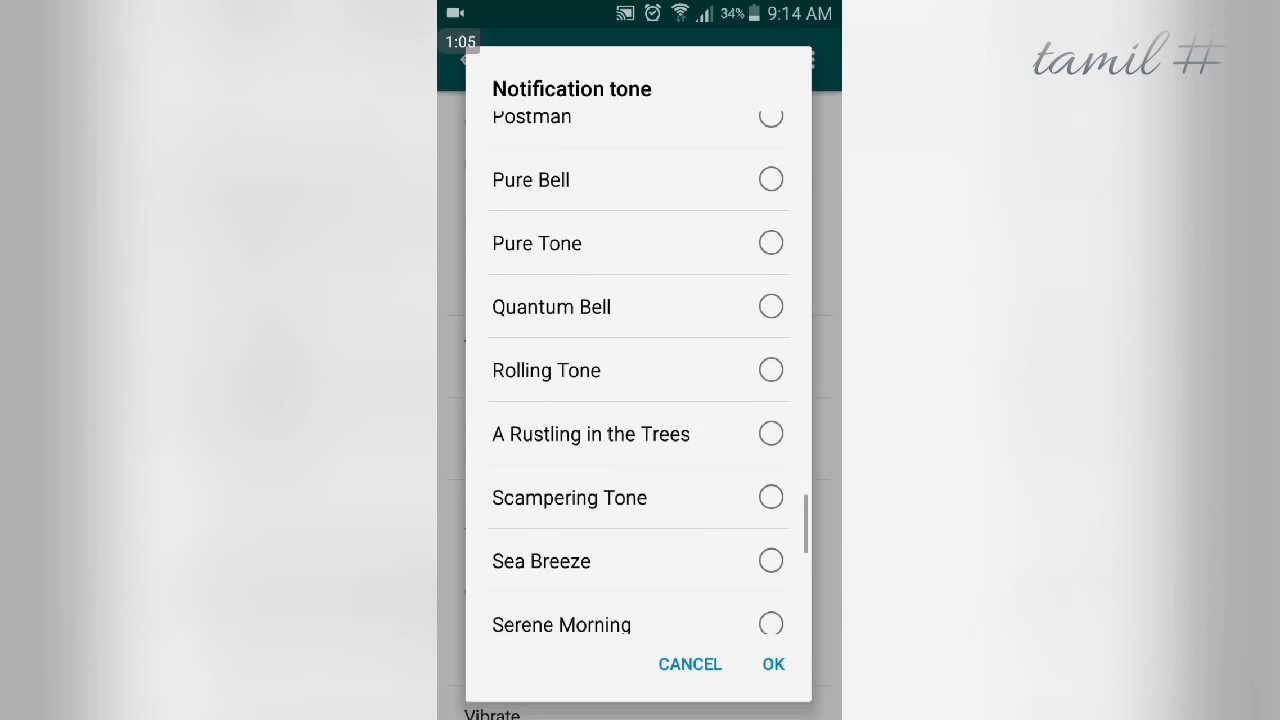
pyautogui.scroll(3)
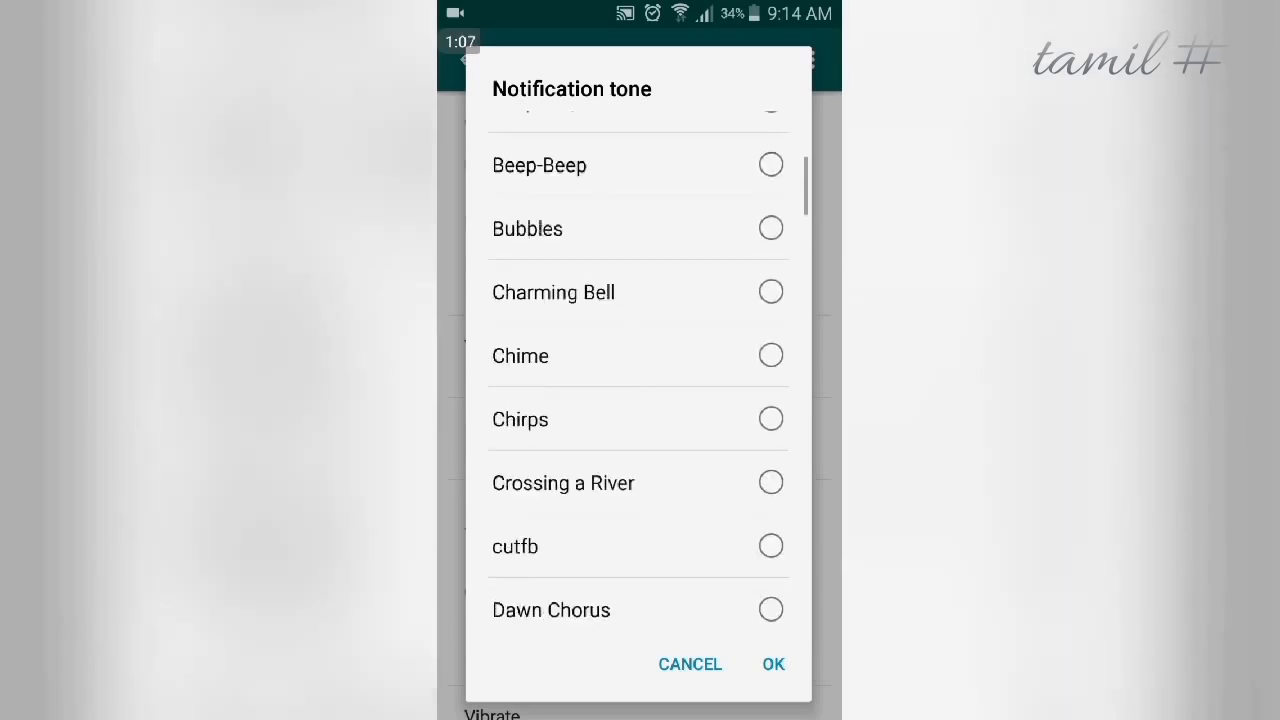
pyautogui.scroll(-3)
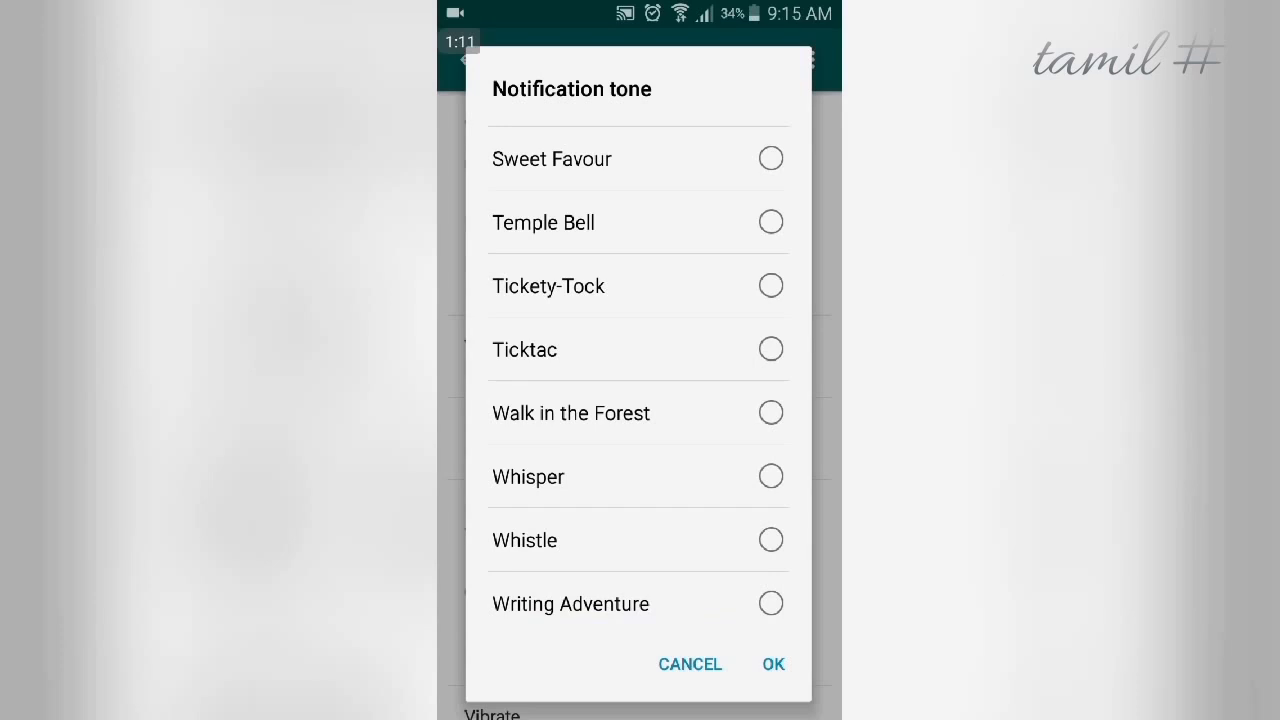
pyautogui.scroll(3)
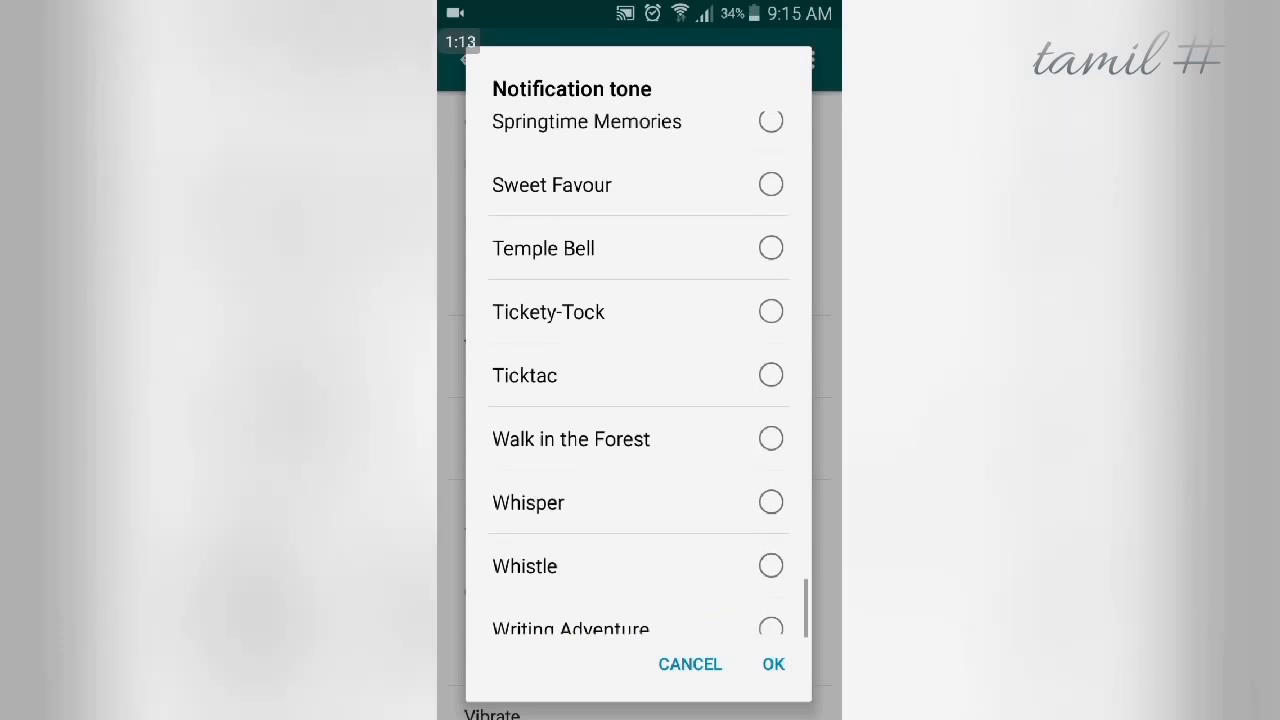
pyautogui.scroll(3)
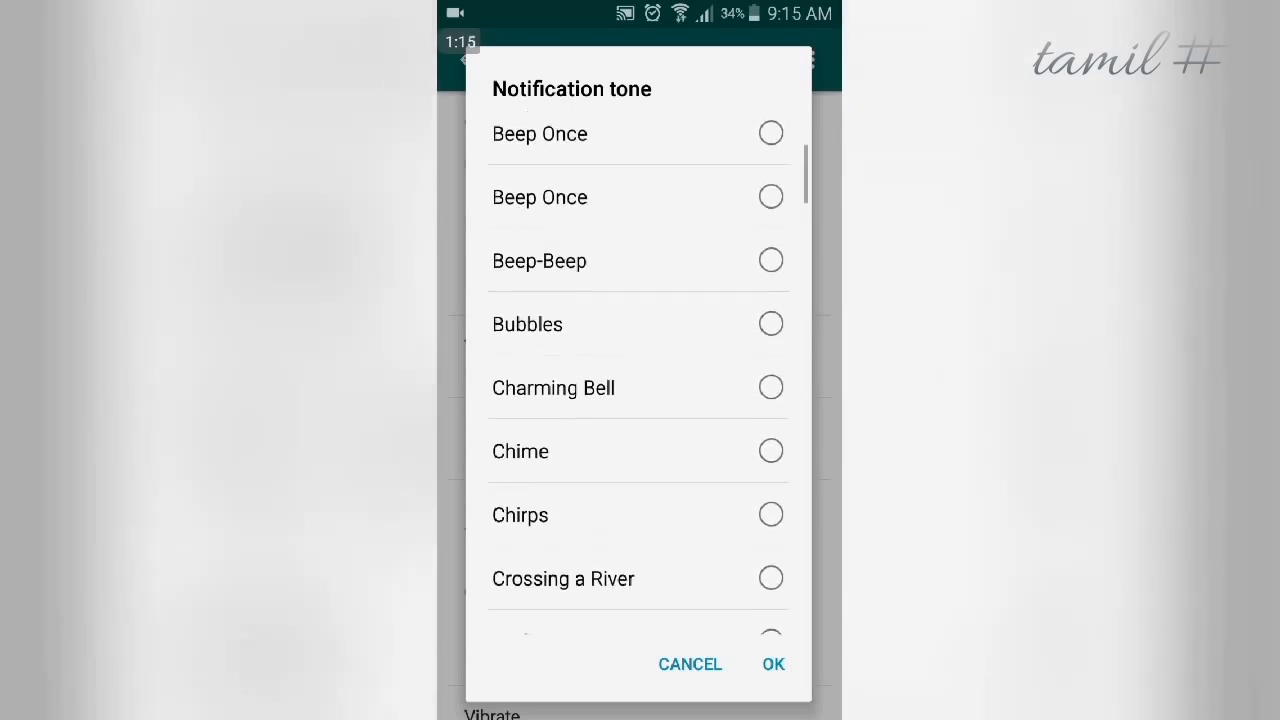
pyautogui.scroll(-3)
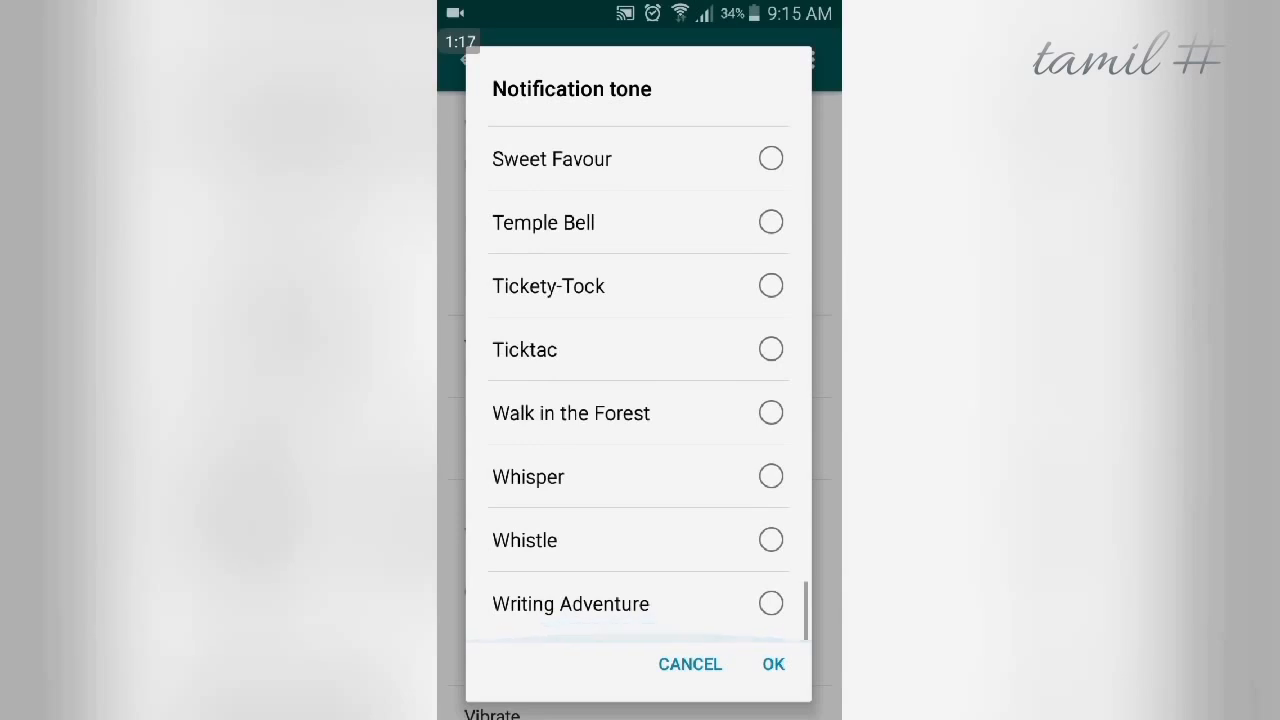
pyautogui.scroll(3)
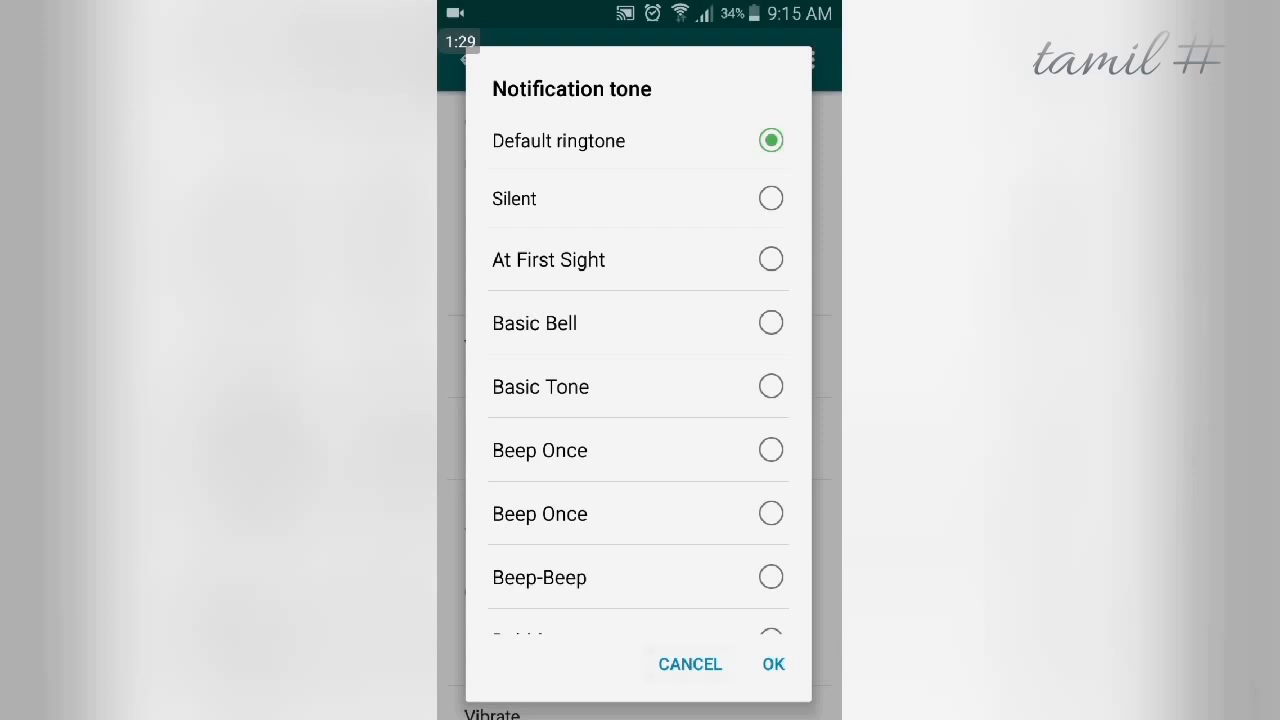
pyautogui.click(772, 664)
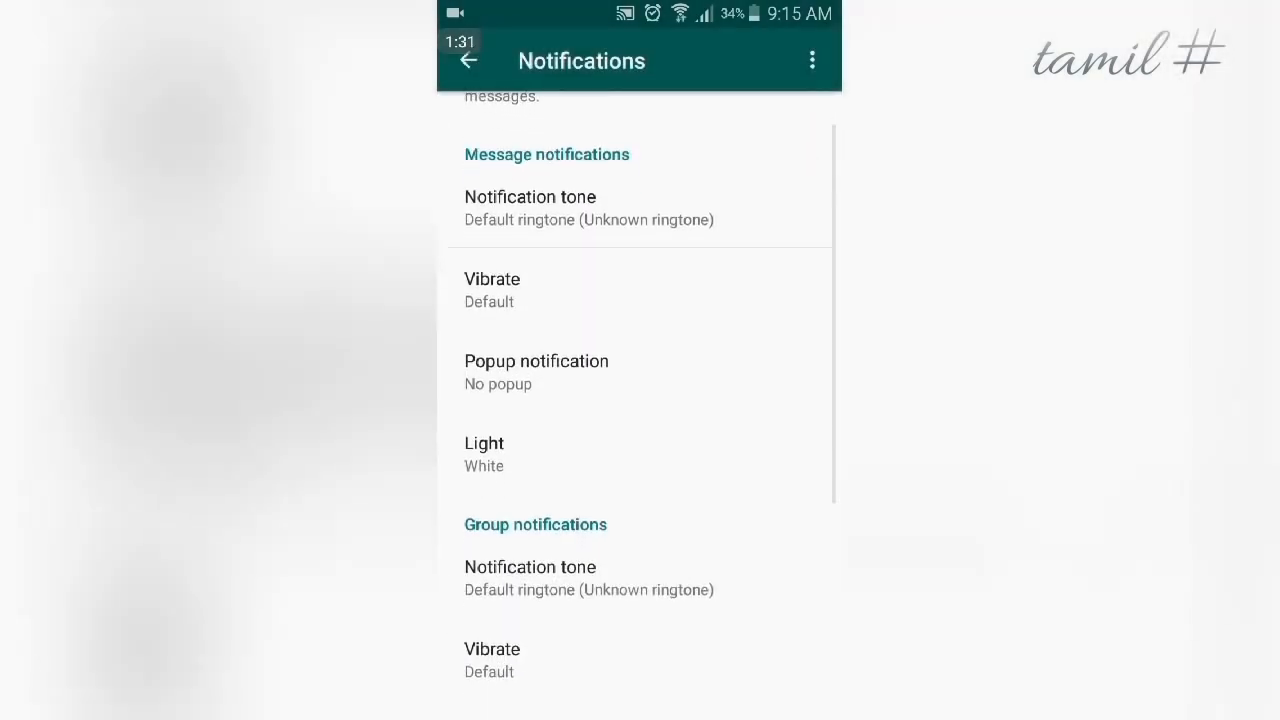
pyautogui.click(492, 290)
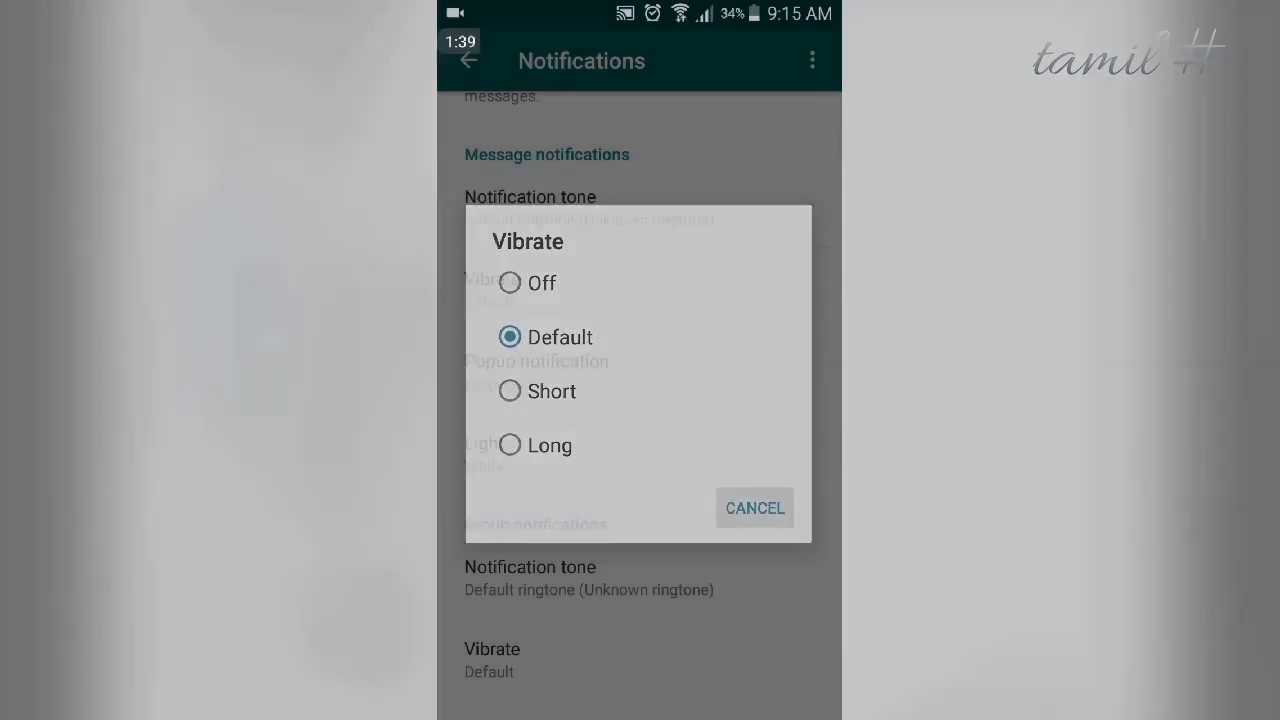
pyautogui.click(753, 508)
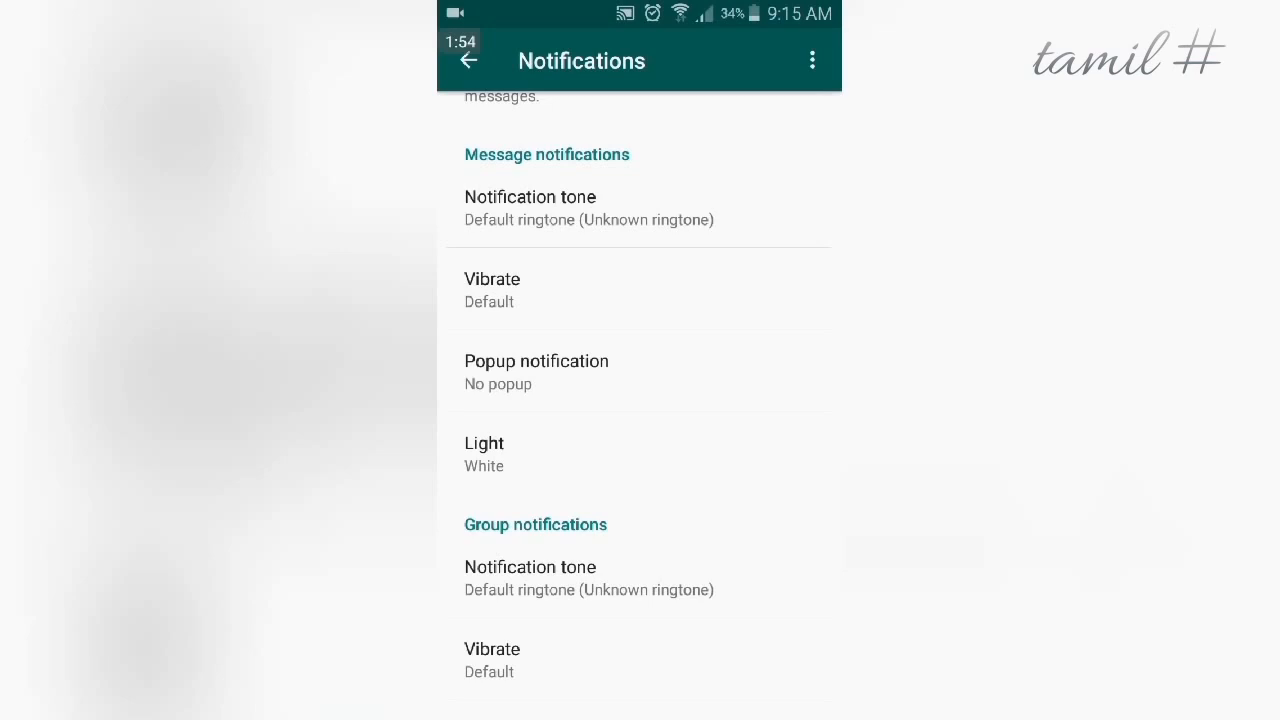
pyautogui.click(637, 454)
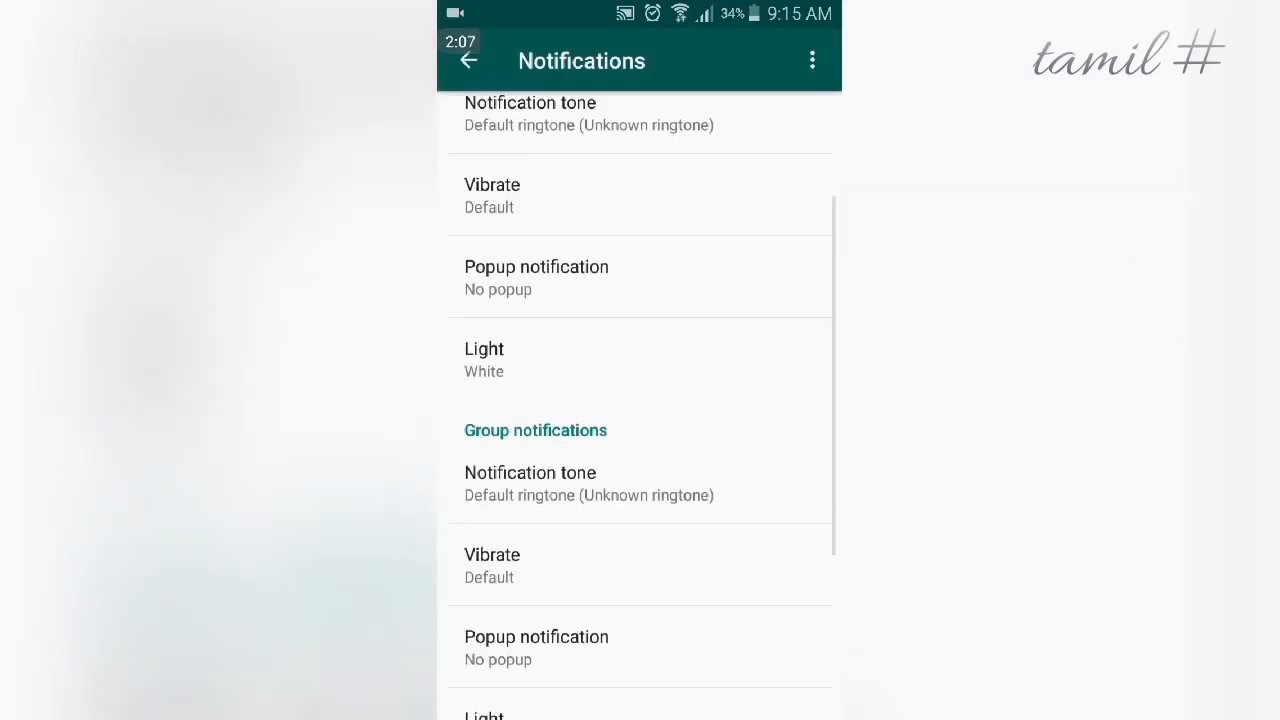
# Step: Review Call notifications unchanged, then back out twice to the empty Chats tab
pyautogui.scroll(-3)
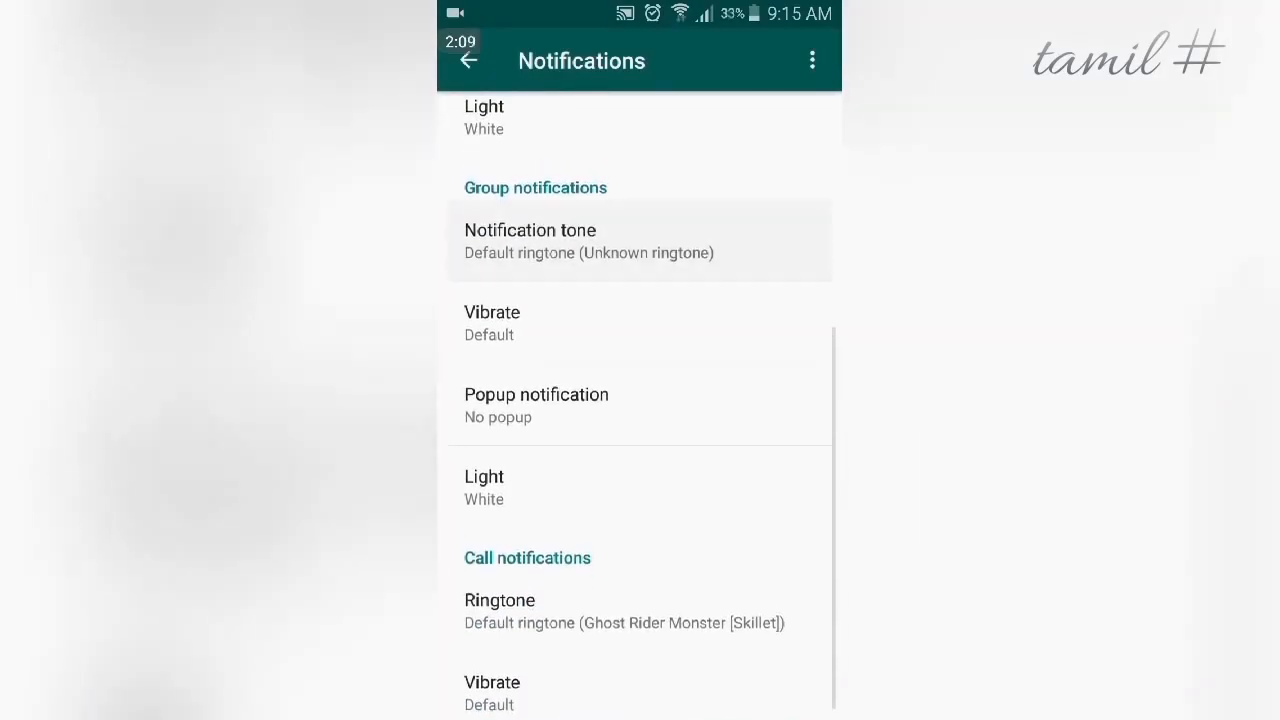
pyautogui.scroll(3)
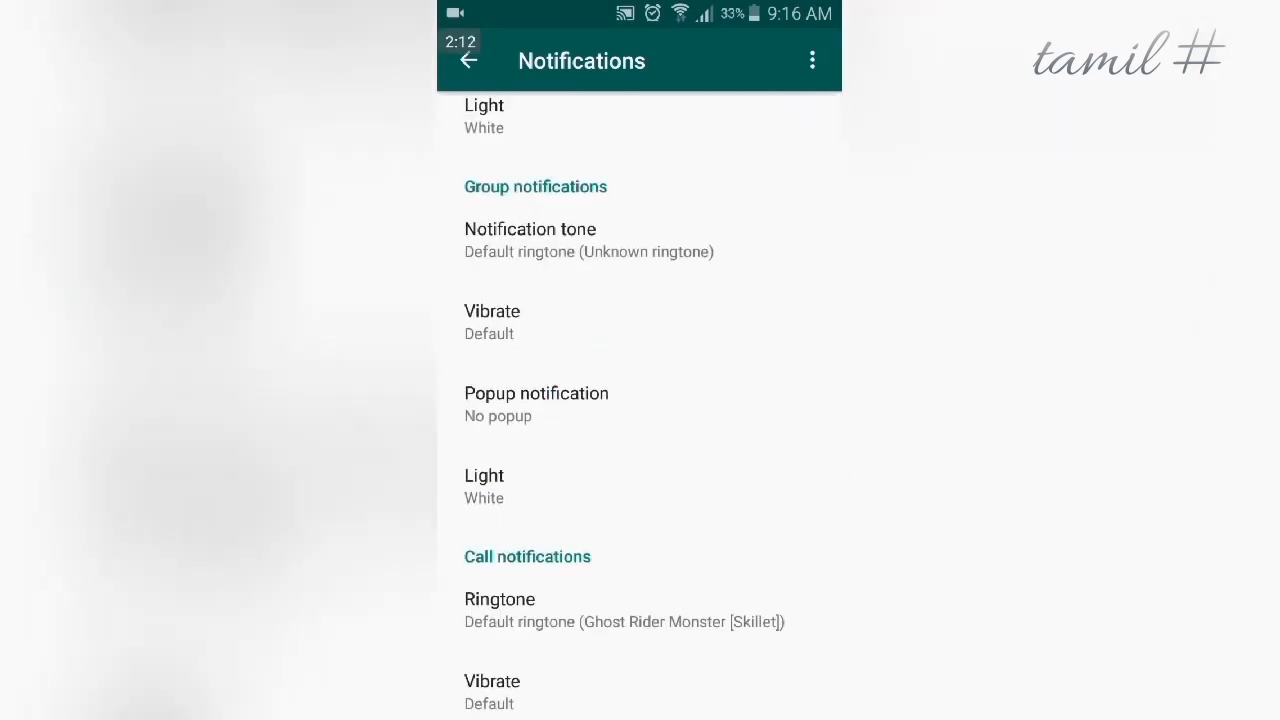
pyautogui.scroll(3)
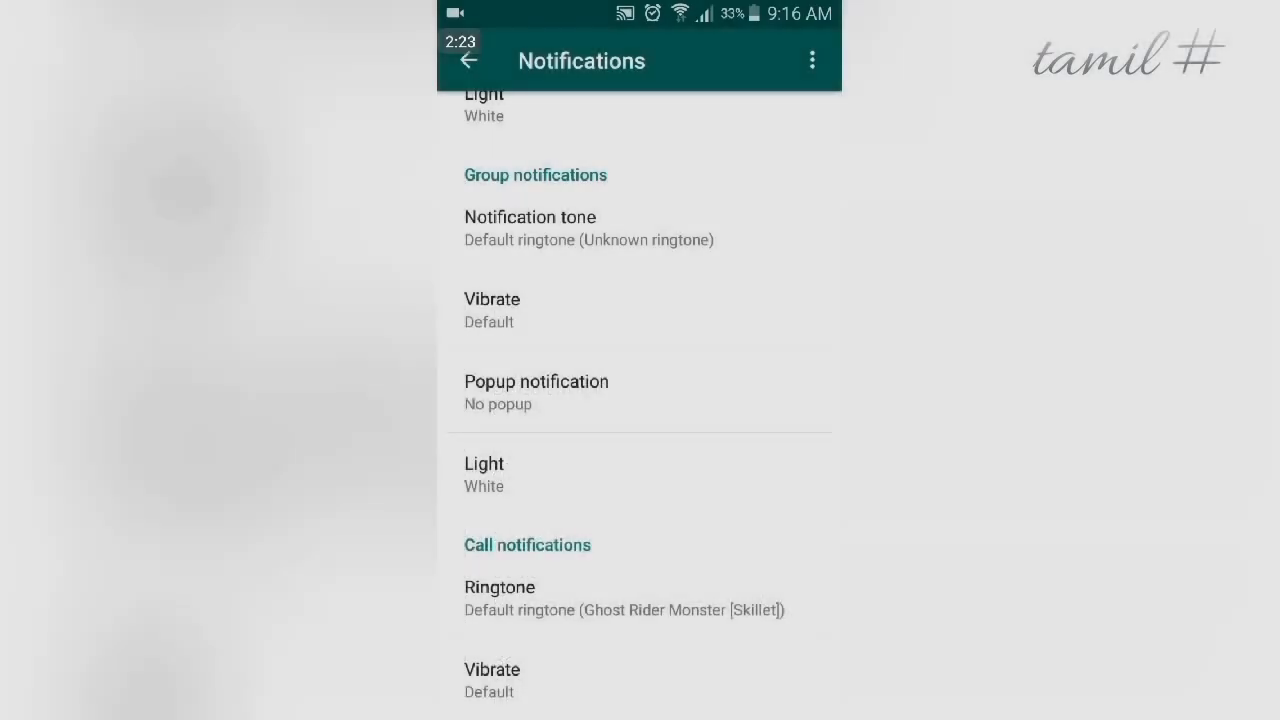
pyautogui.scroll(-3)
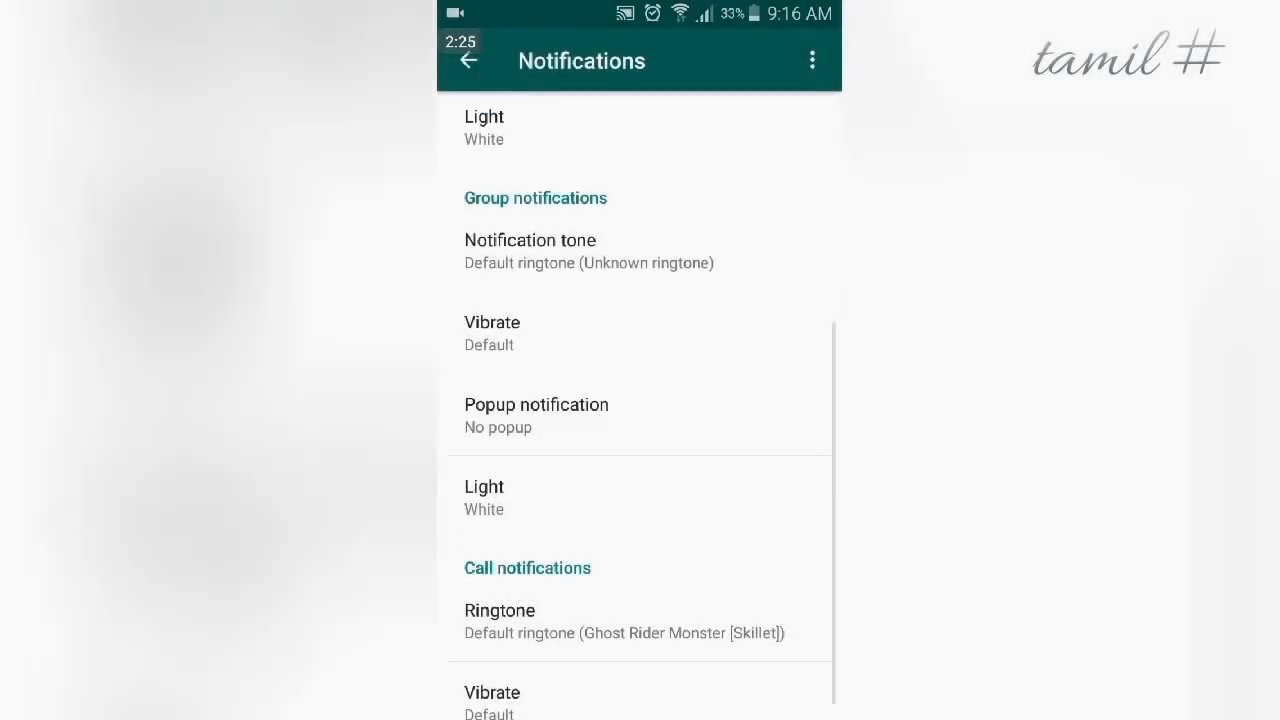
pyautogui.click(467, 61)
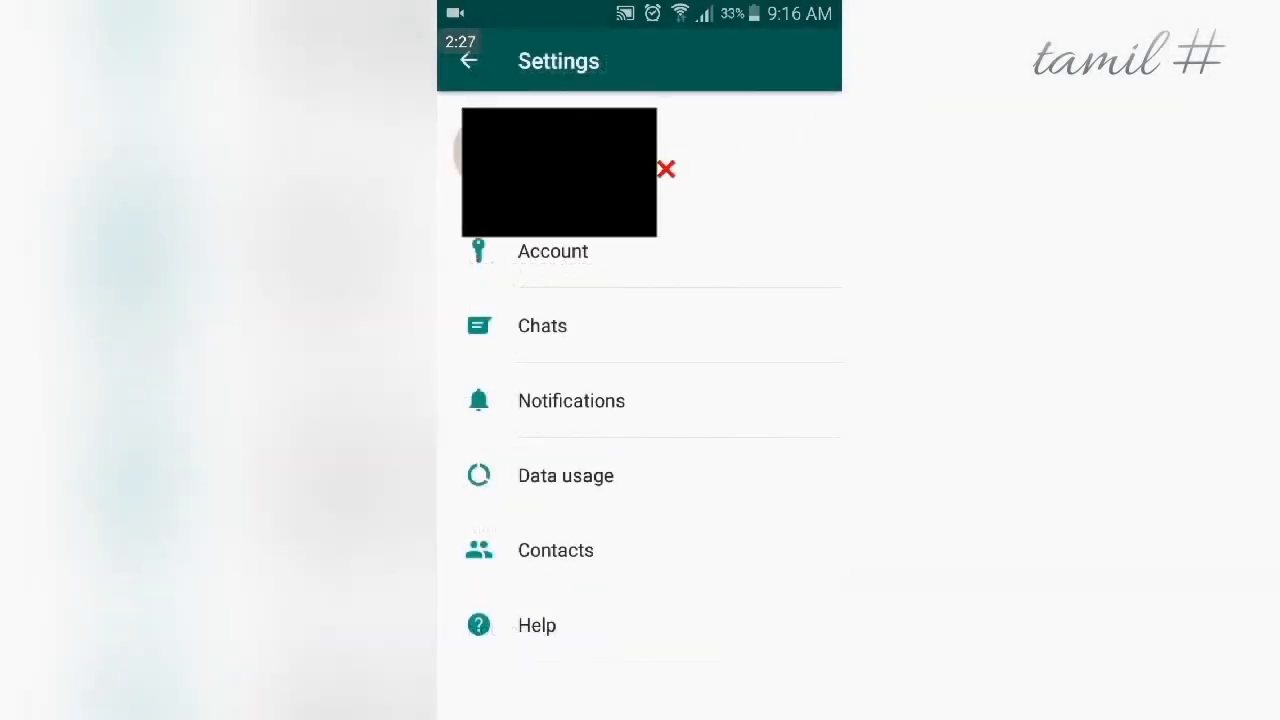
pyautogui.click(466, 61)
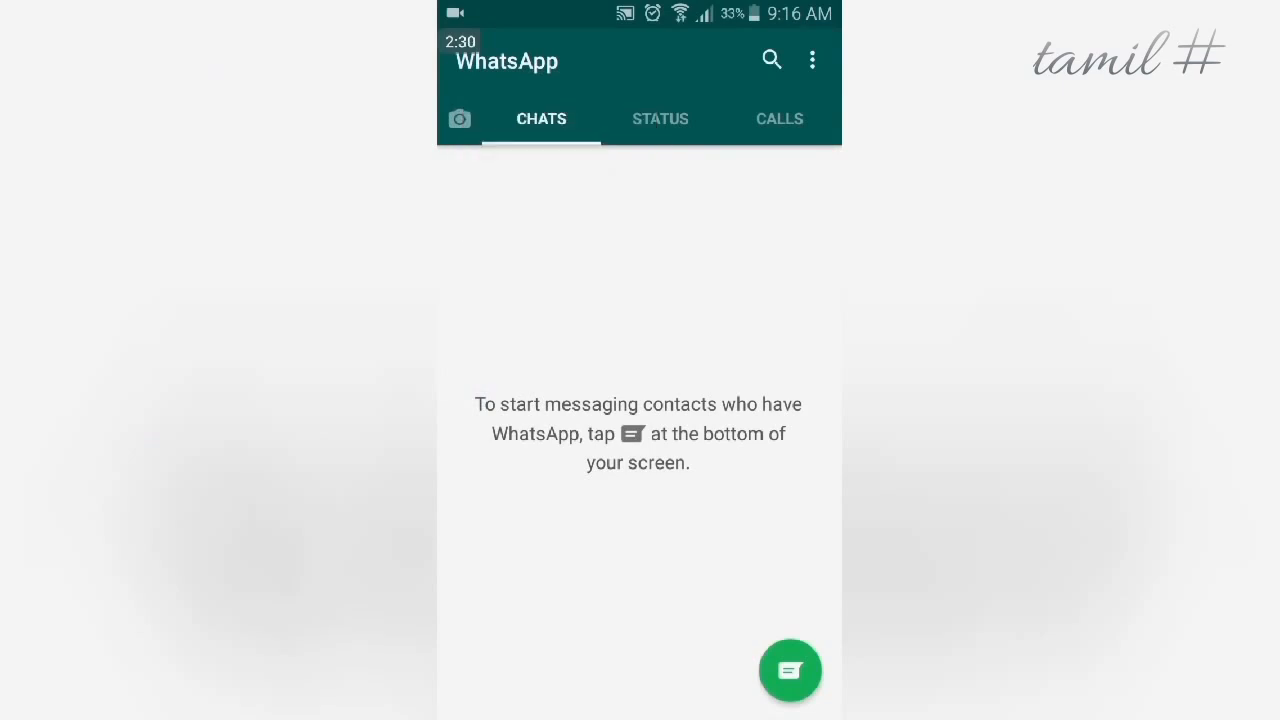